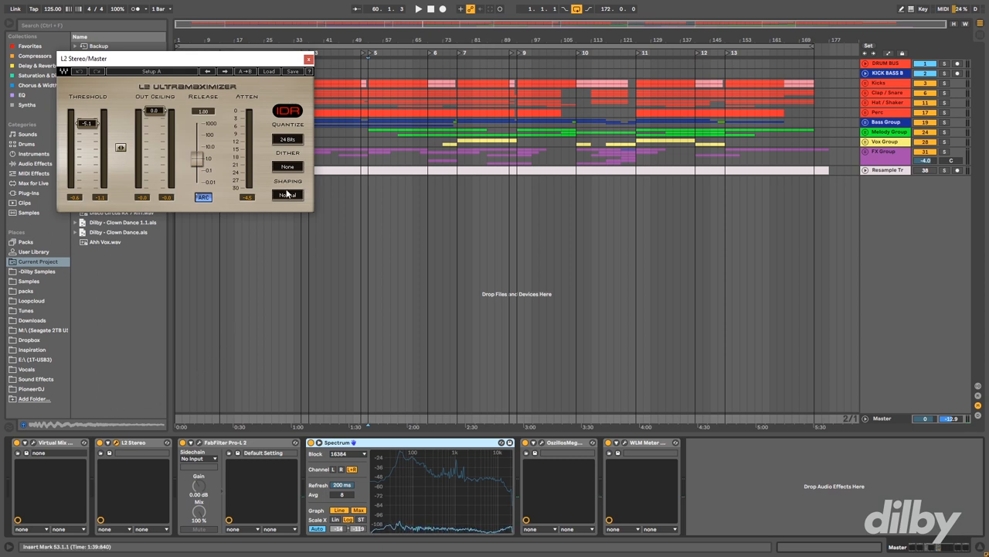
Step: Start arrangement playback so the L2 Ultramaximizer meters and spectrum analyzer respond
left_click(418, 10)
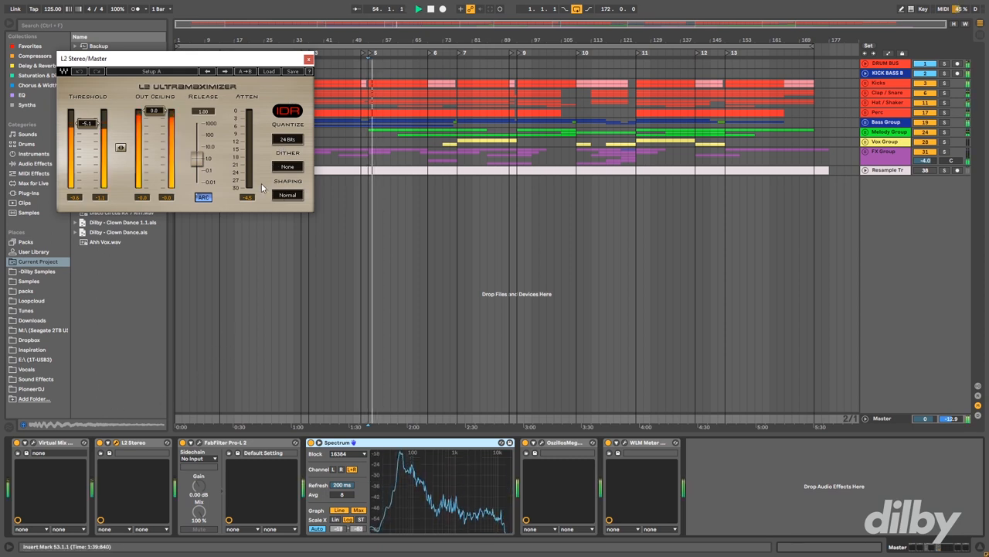